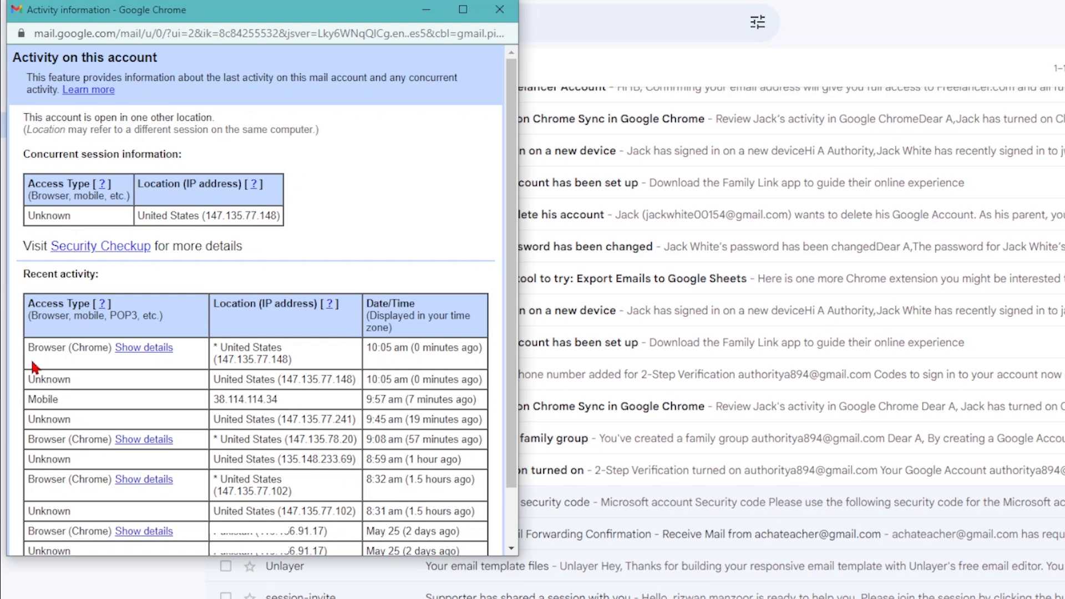
{"action": "mouse_move", "coordinate": [34, 367]}
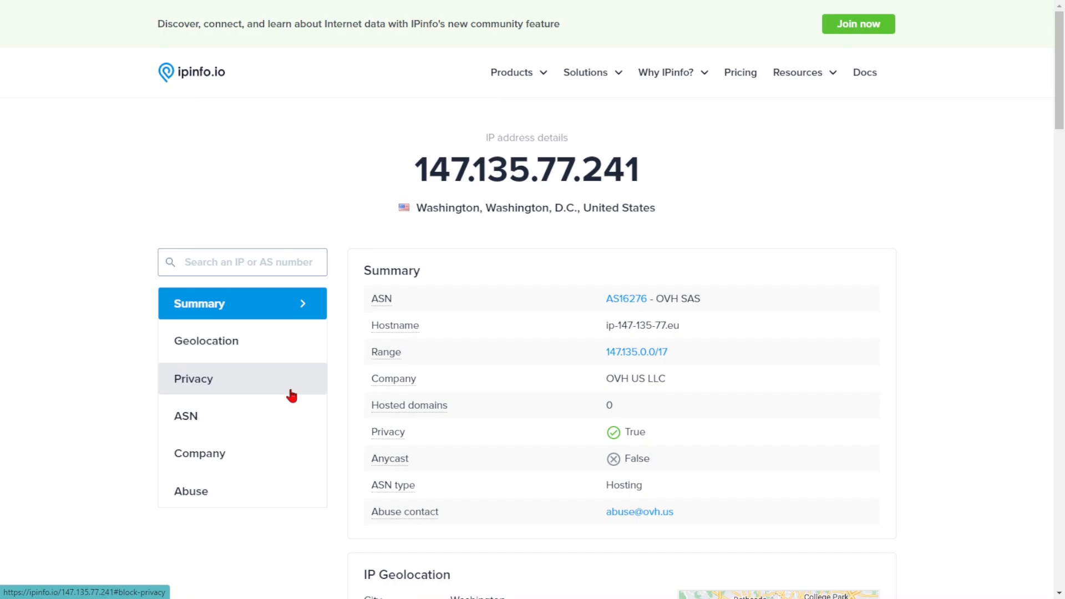
Sign in with the account email to return to the Gmail inbox
{"action": "type", "text": "auth"}
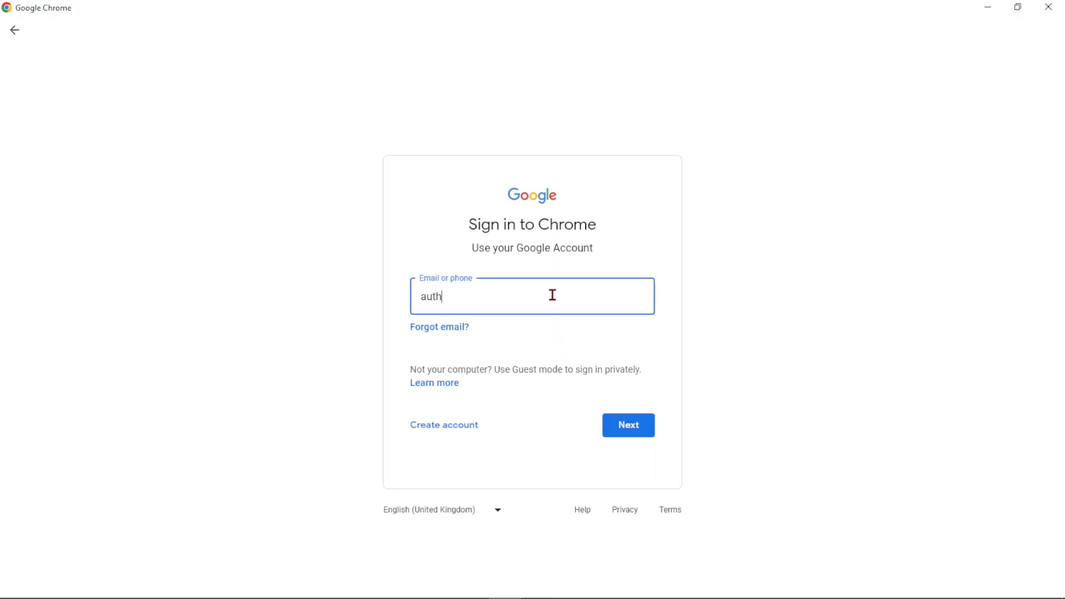
{"action": "left_click", "coordinate": [627, 424]}
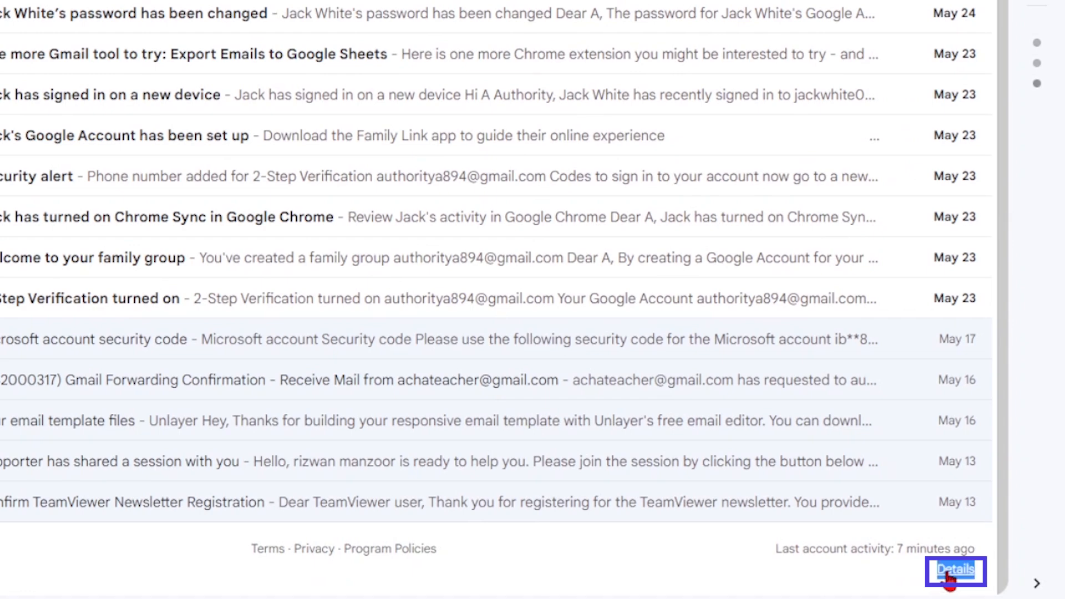
Open the last account activity Details and search Google for IP 147.135.77.241
{"action": "left_click", "coordinate": [955, 570]}
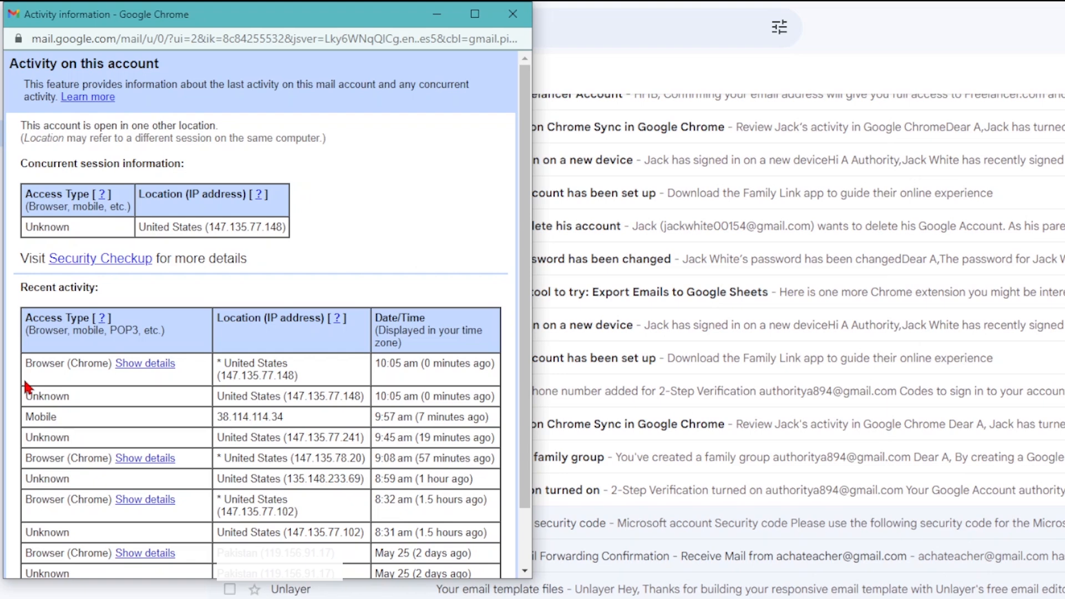
{"action": "left_click", "coordinate": [145, 363]}
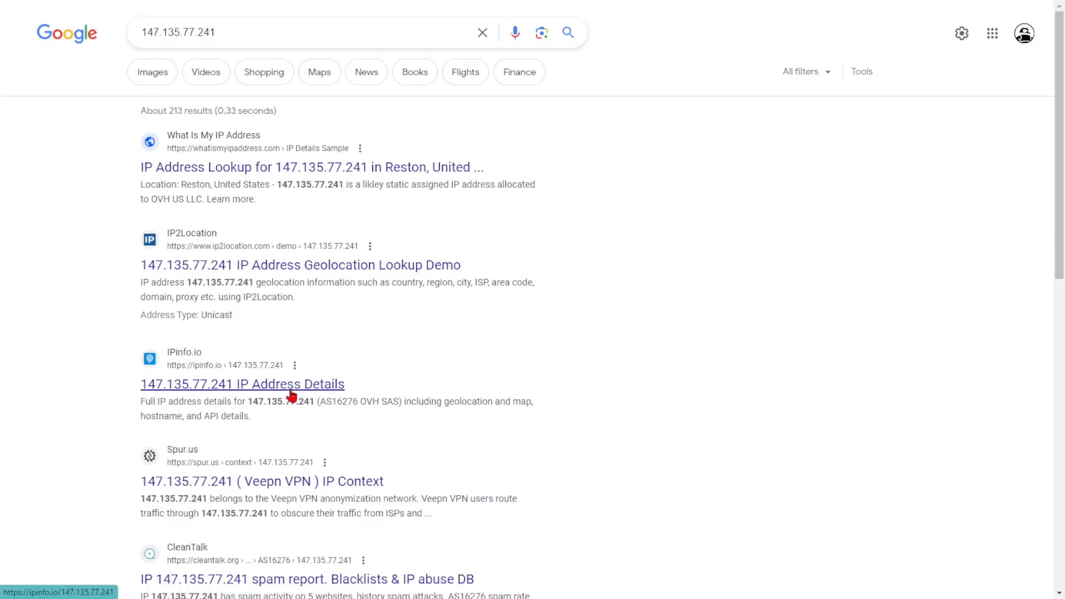
View the IPinfo.io result for 147.135.77.241, then return to the Activity information window
{"action": "left_click", "coordinate": [242, 385]}
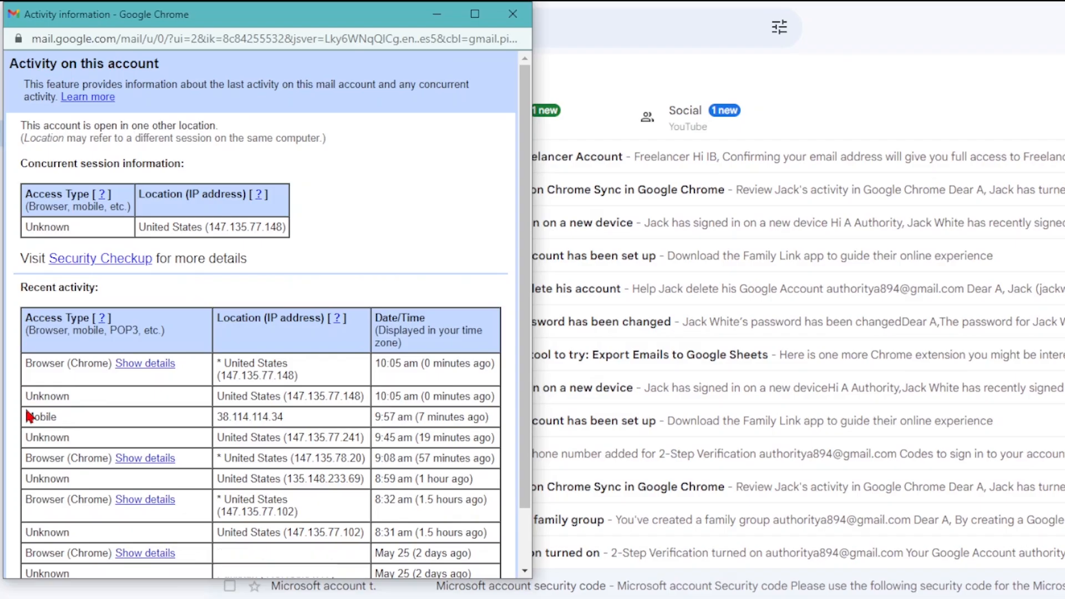
{"action": "mouse_move", "coordinate": [30, 415]}
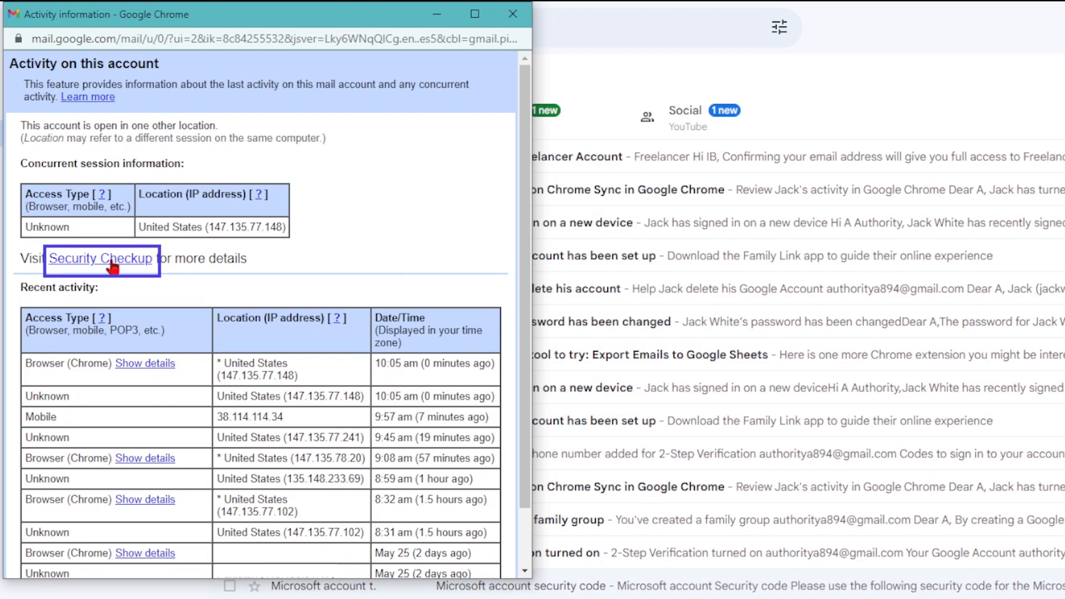
{"action": "mouse_move", "coordinate": [100, 258]}
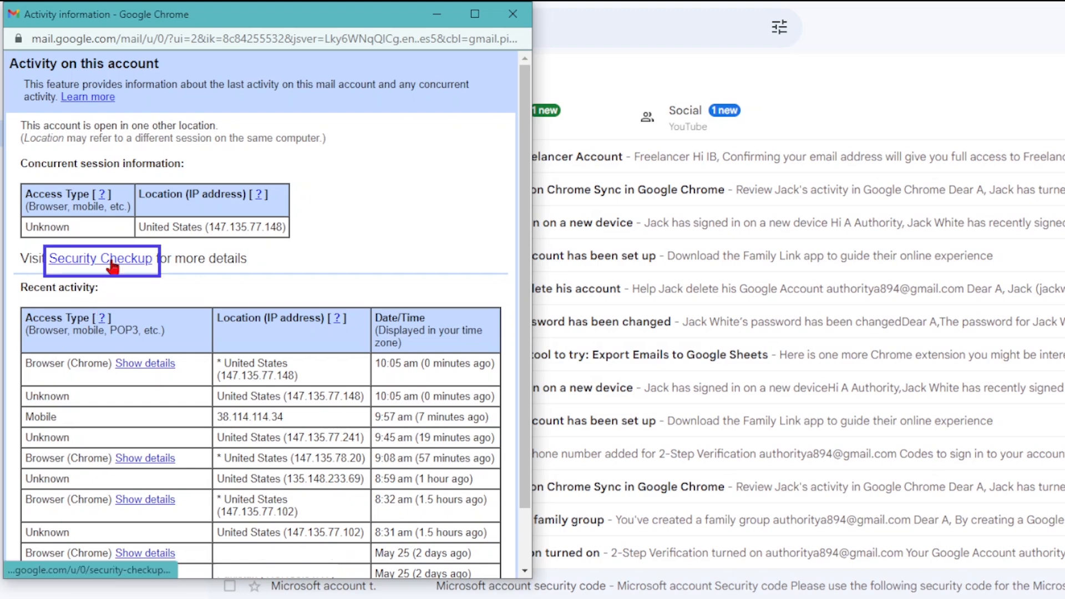
Follow the Security Checkup link from the Activity information window
{"action": "left_click", "coordinate": [100, 258]}
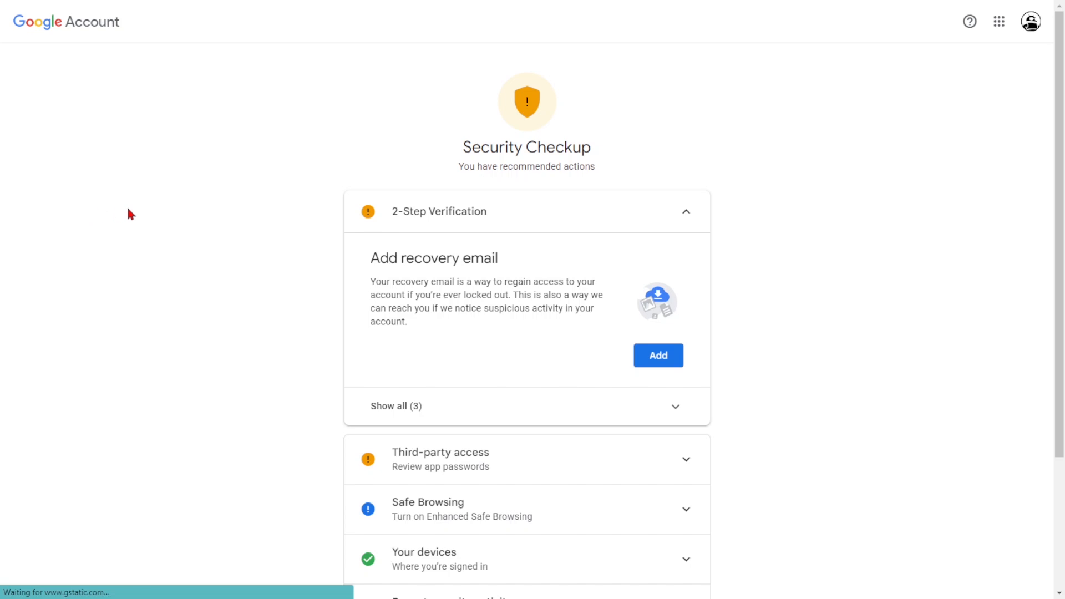
Expand Safe Browsing, then review the four signed-in Windows Chrome sessions under Your devices
{"action": "left_click", "coordinate": [686, 211]}
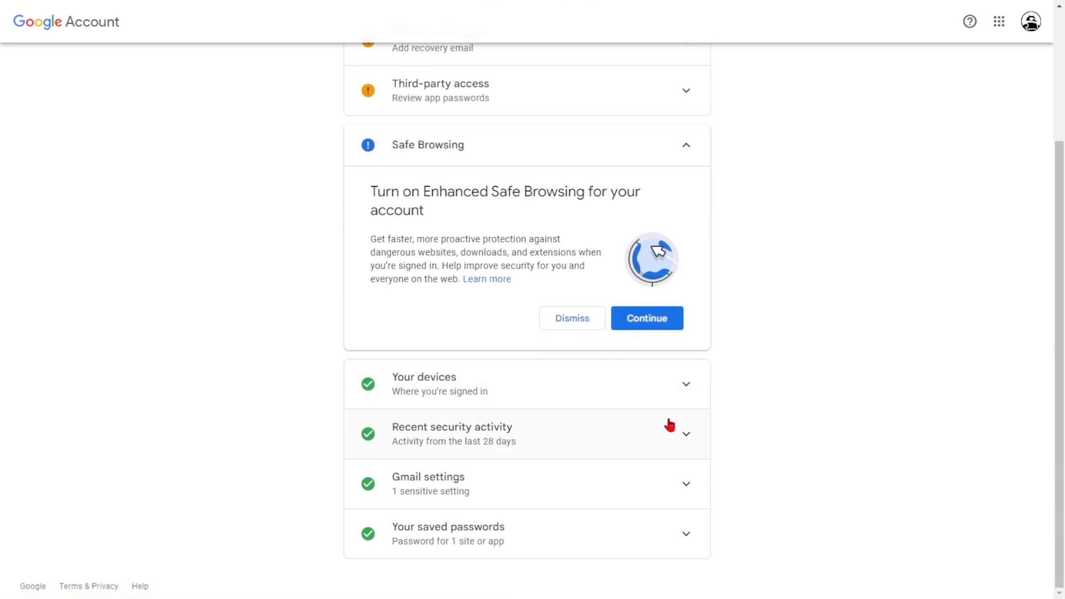
{"action": "left_click", "coordinate": [423, 383]}
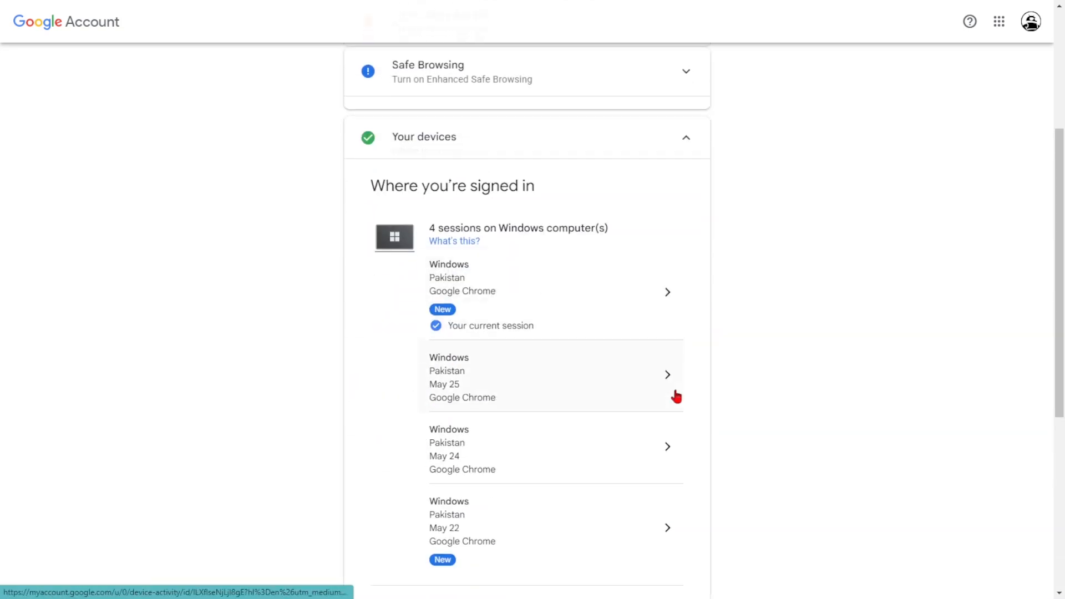
{"action": "scroll", "scroll_direction": "down", "scroll_amount": 3}
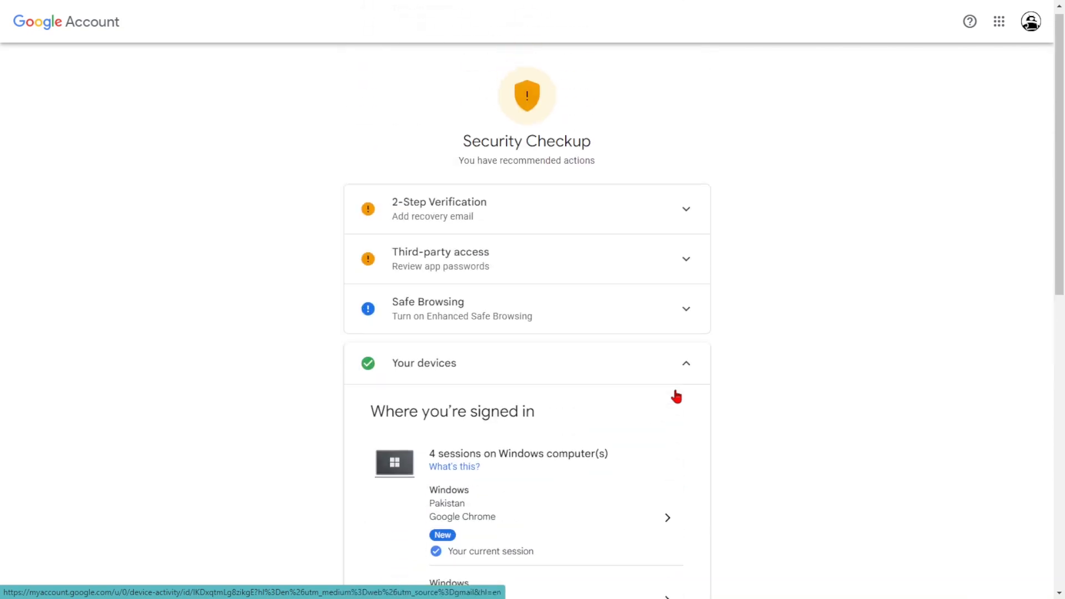
{"action": "scroll", "scroll_direction": "down", "scroll_amount": 3}
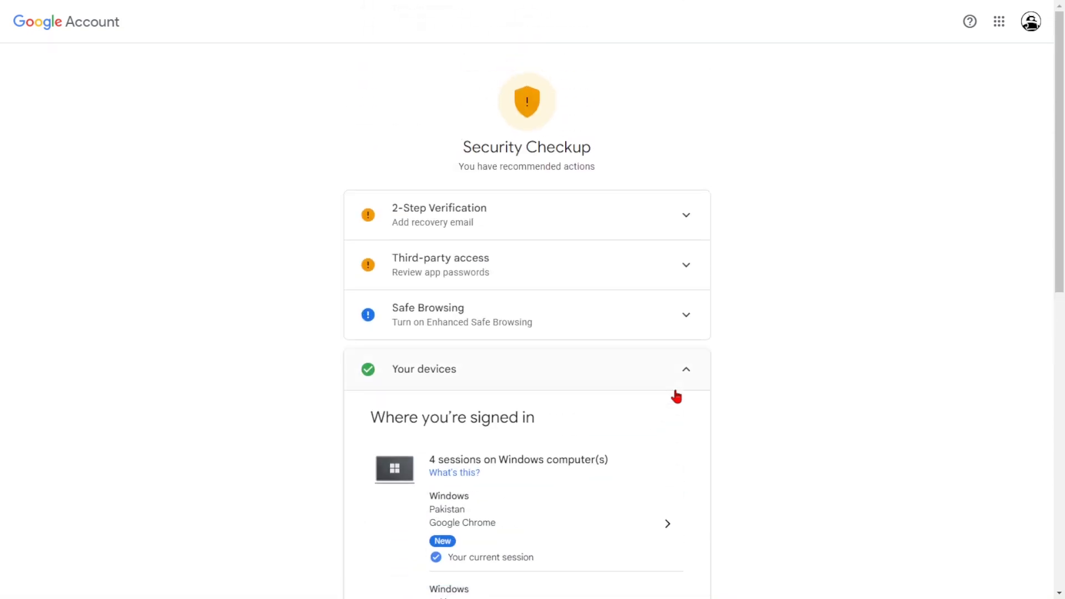